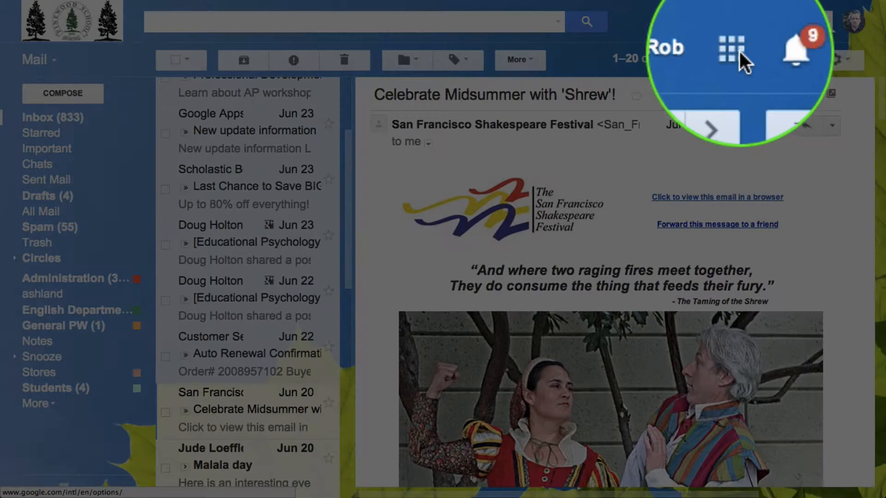
pyautogui.moveTo(731, 51)
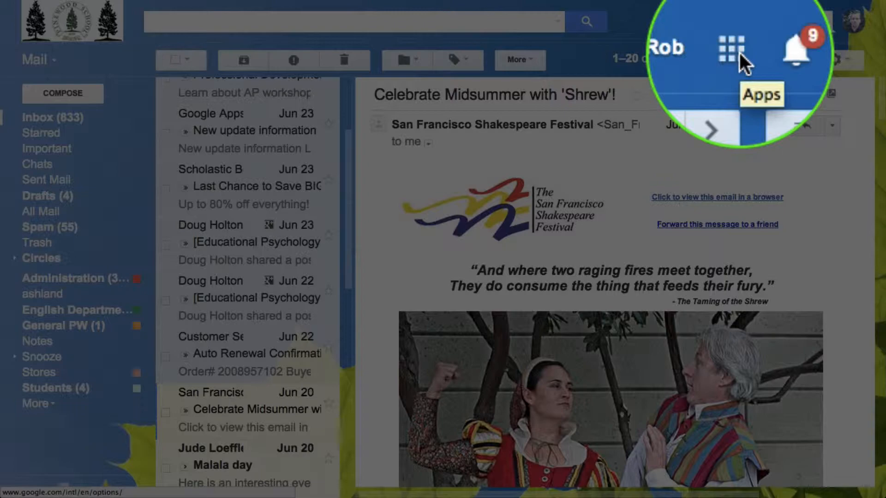
# Browse Gmail's Google apps launcher through Drive, Calendar, Maps, YouTube and more.
pyautogui.click(737, 22)
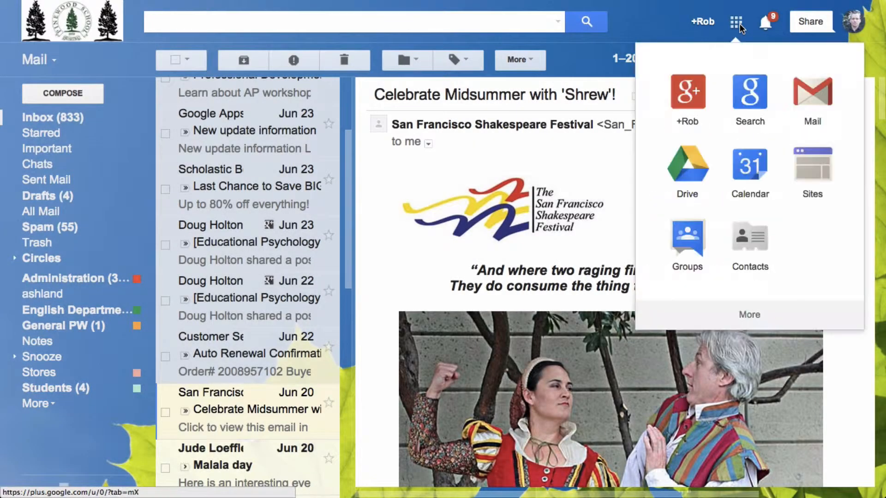
pyautogui.moveTo(813, 170)
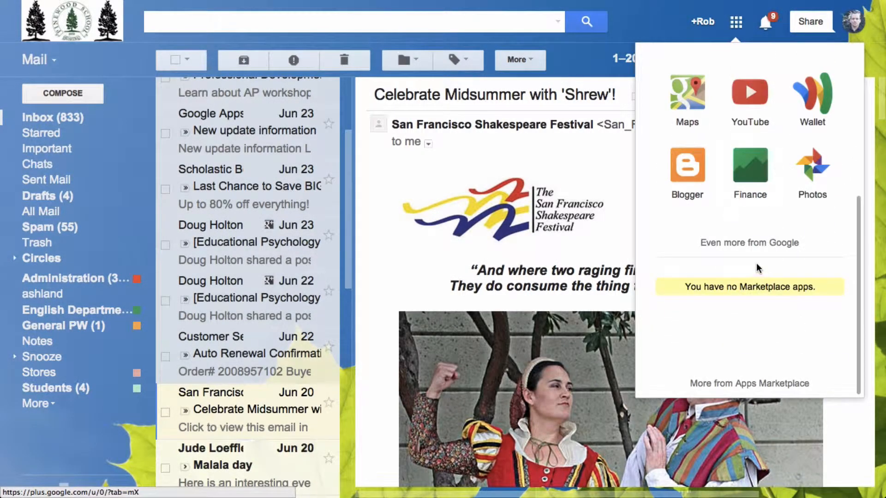
pyautogui.scroll(3)
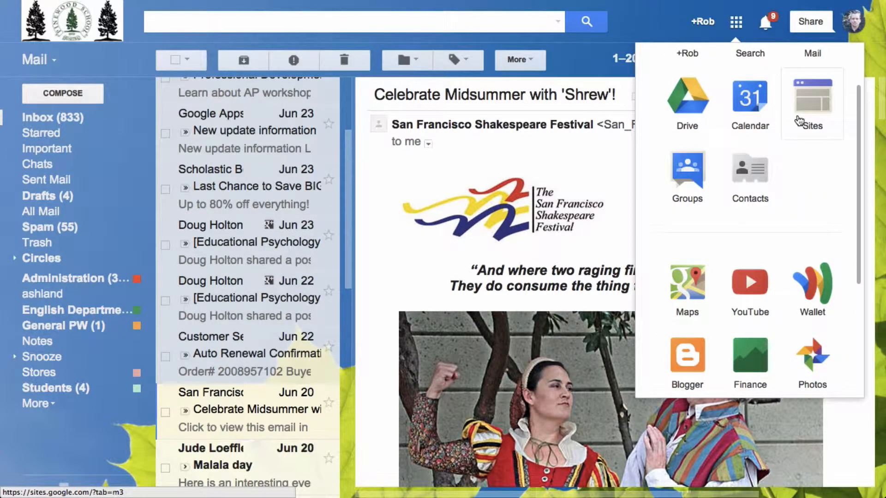
pyautogui.scroll(-3)
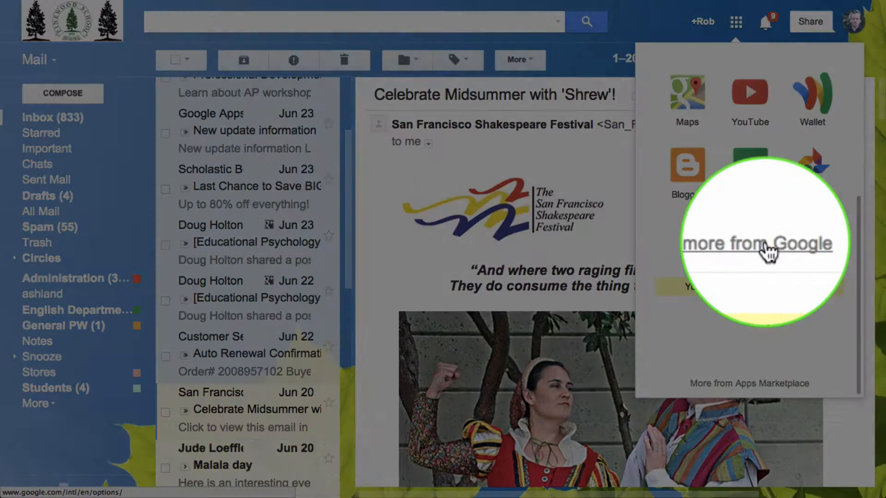
# Open Sites from the Home & Office section of the Google Products page.
pyautogui.click(760, 244)
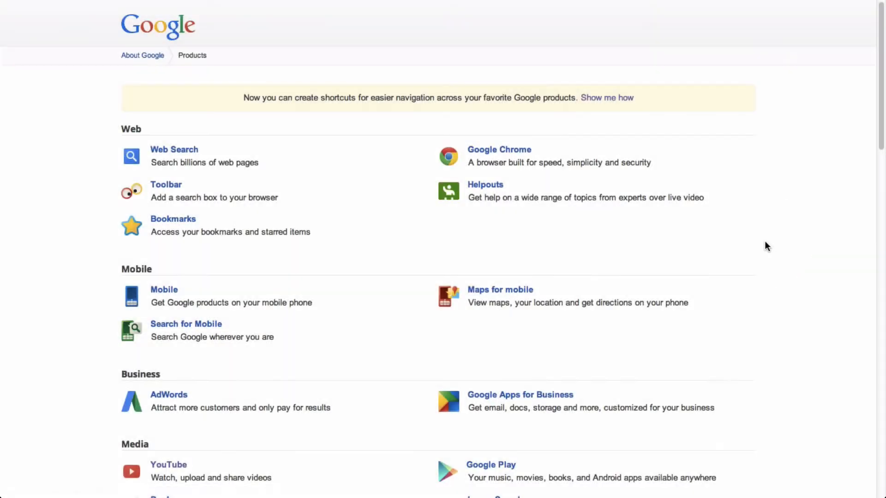
pyautogui.scroll(-3)
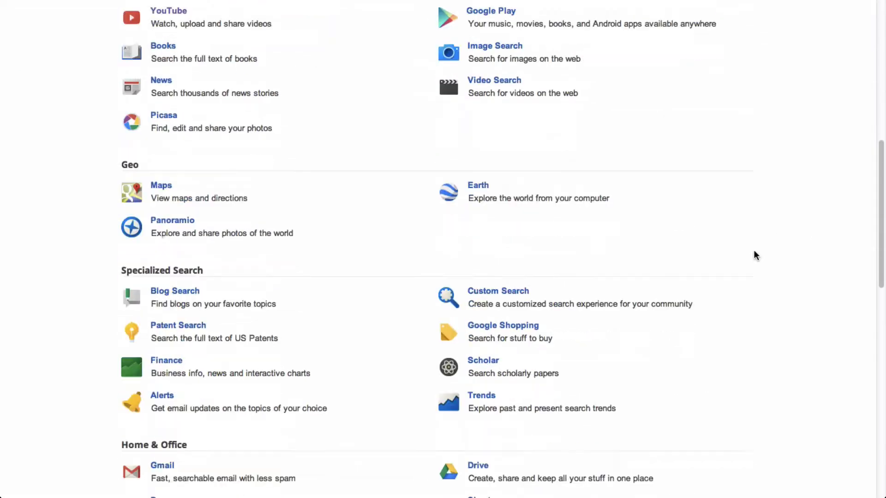
pyautogui.scroll(-3)
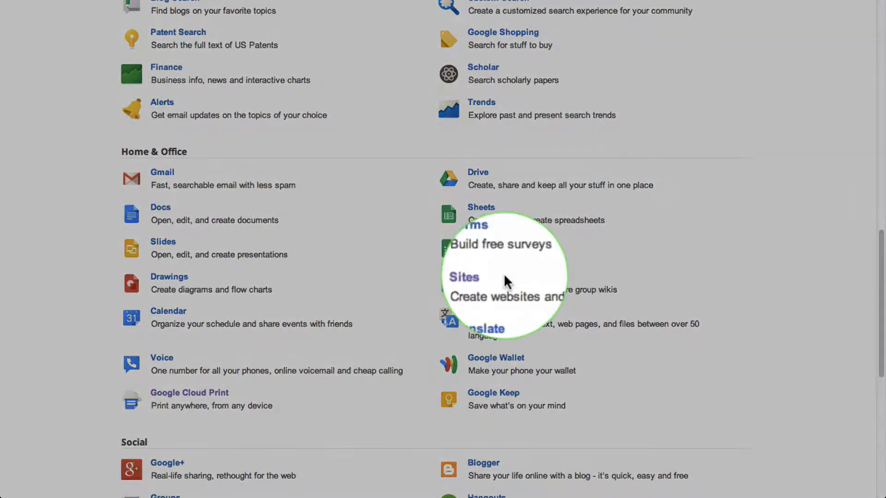
pyautogui.click(463, 277)
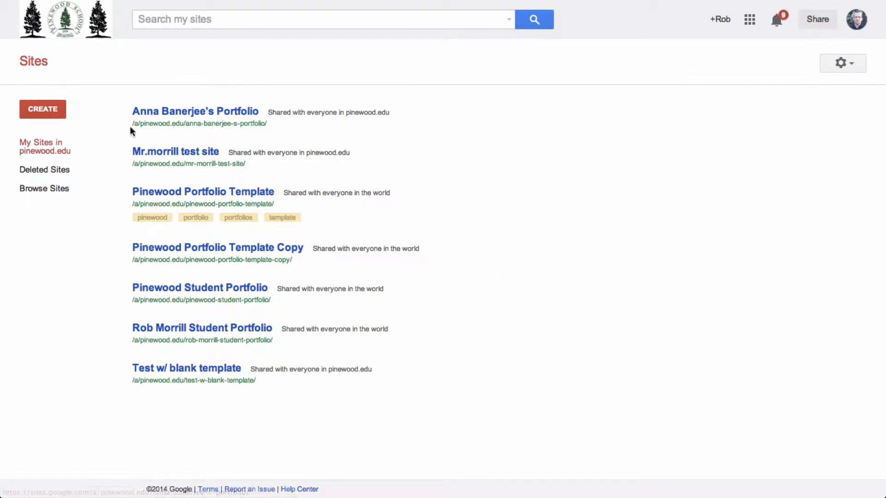
pyautogui.moveTo(116, 349)
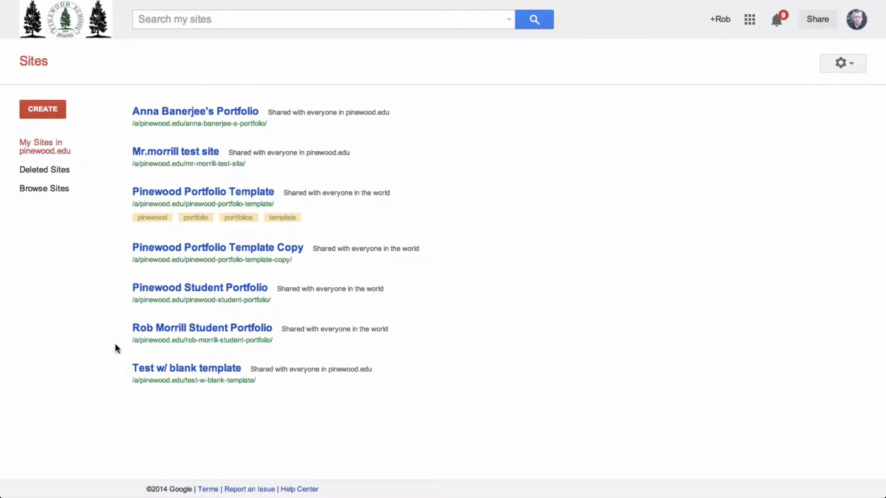
pyautogui.moveTo(134, 129)
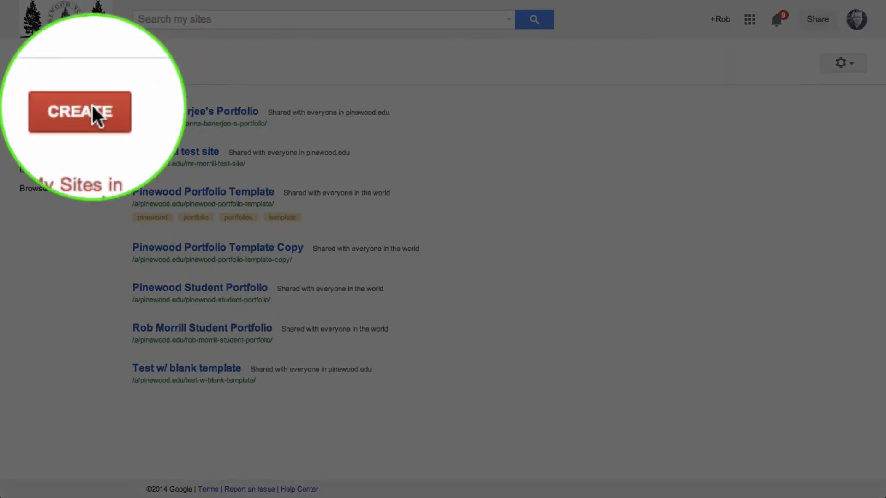
# Start a new site from the My Sites page with CREATE.
pyautogui.click(79, 111)
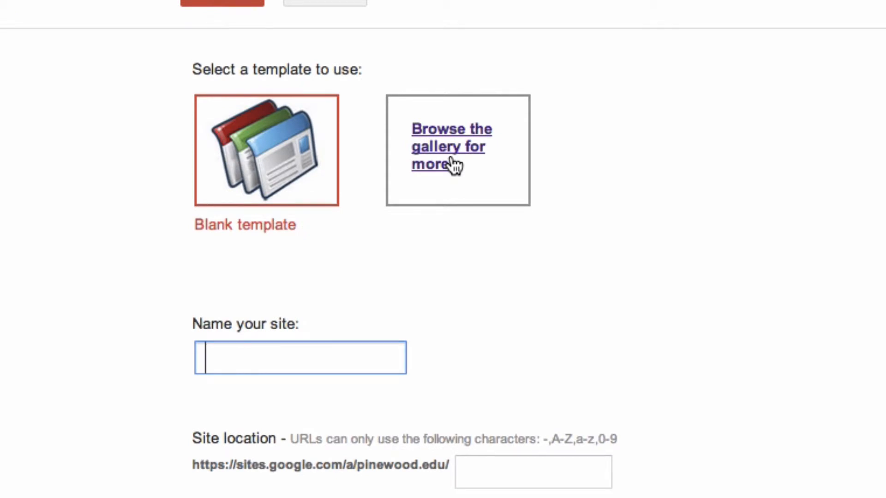
pyautogui.moveTo(460, 172)
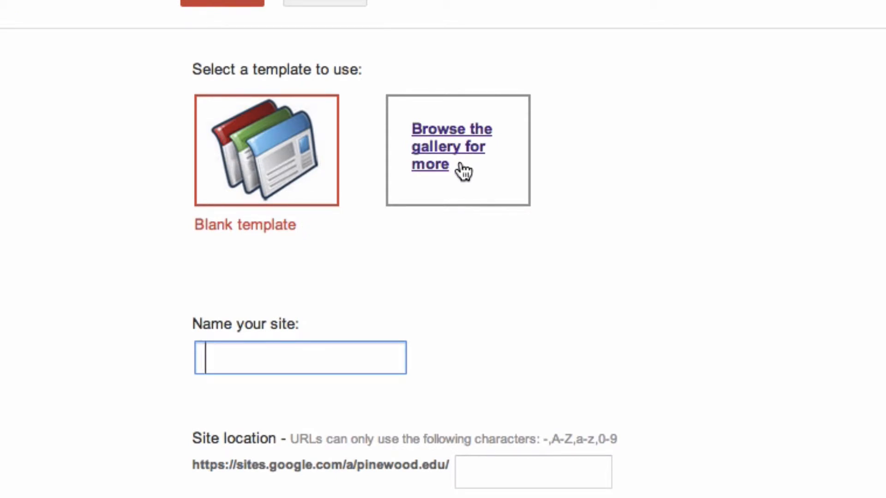
# Search the template gallery for 'pineo' to find the Pinewood Portfolio Template.
pyautogui.click(451, 146)
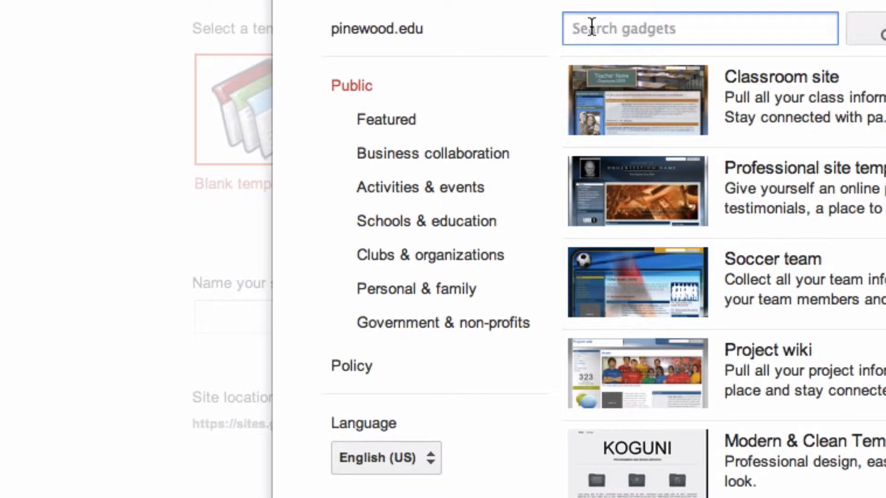
pyautogui.write('pinewood portfoli')
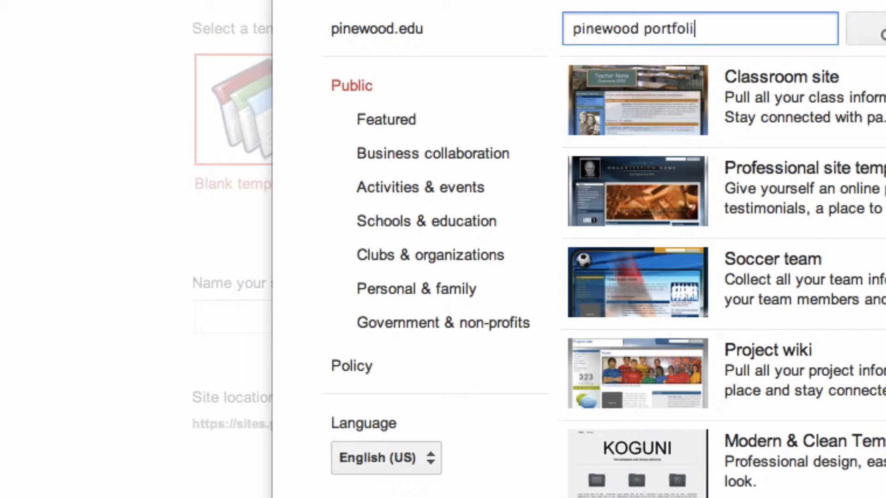
pyautogui.write('o')
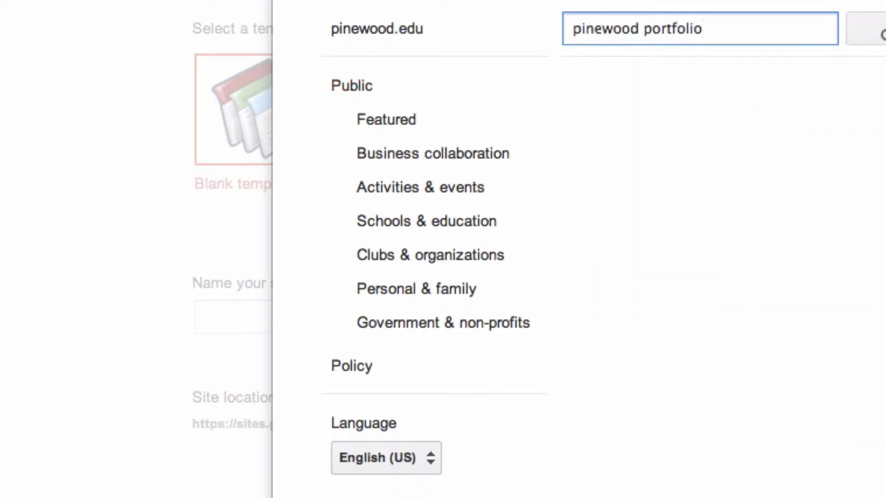
pyautogui.click(617, 70)
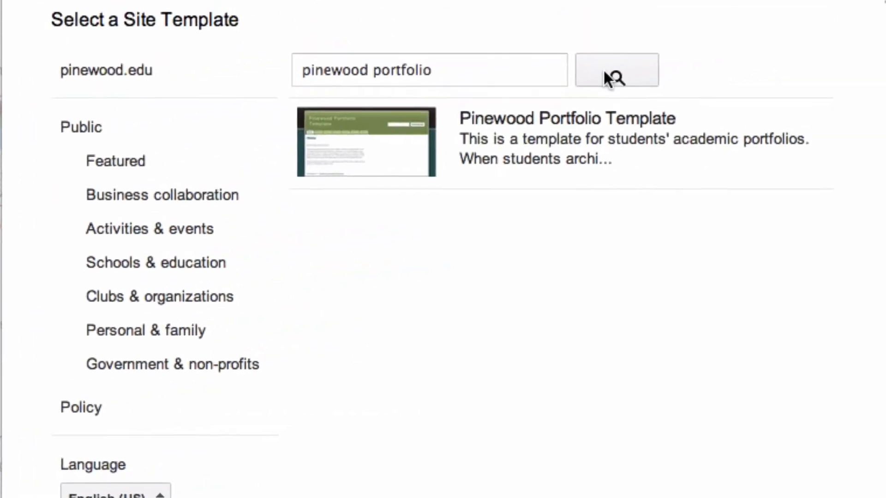
pyautogui.moveTo(582, 90)
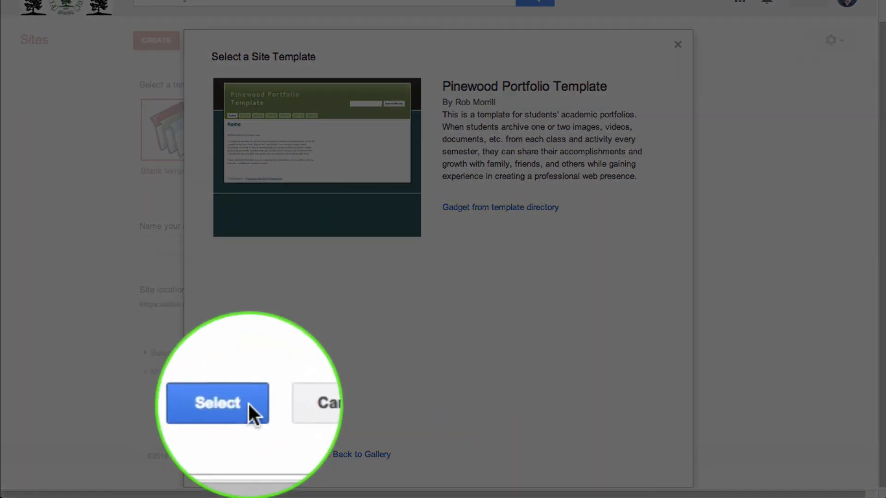
# Select the Pinewood Portfolio Template and focus the site name field.
pyautogui.click(218, 403)
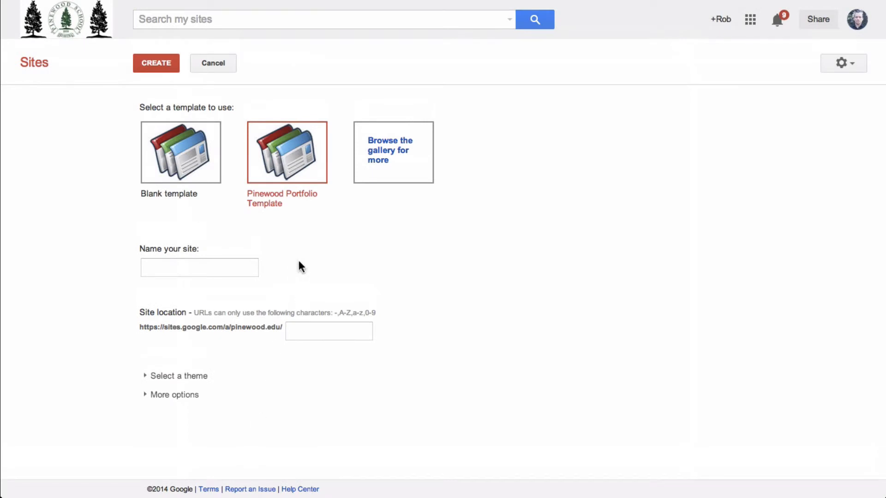
pyautogui.moveTo(297, 231)
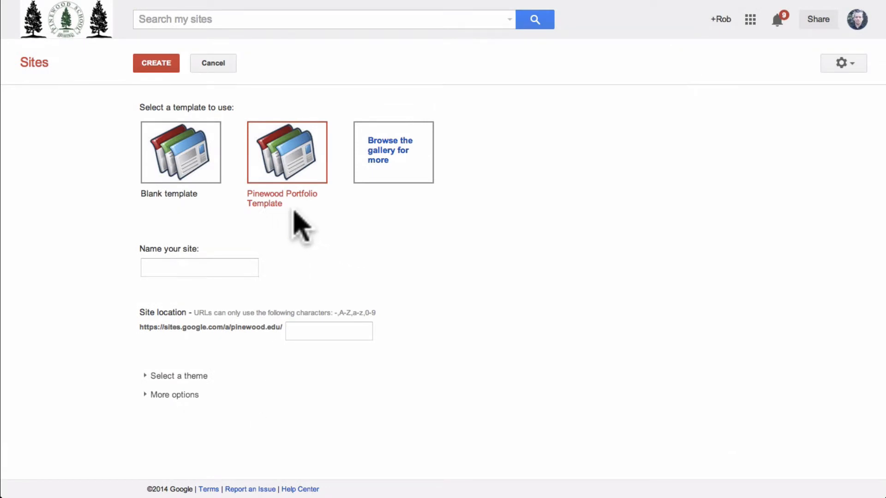
pyautogui.click(199, 267)
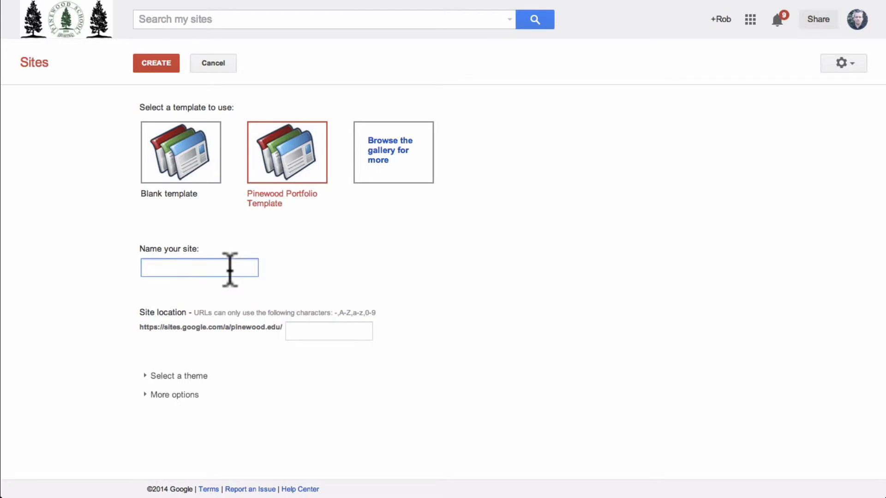
pyautogui.moveTo(121, 255)
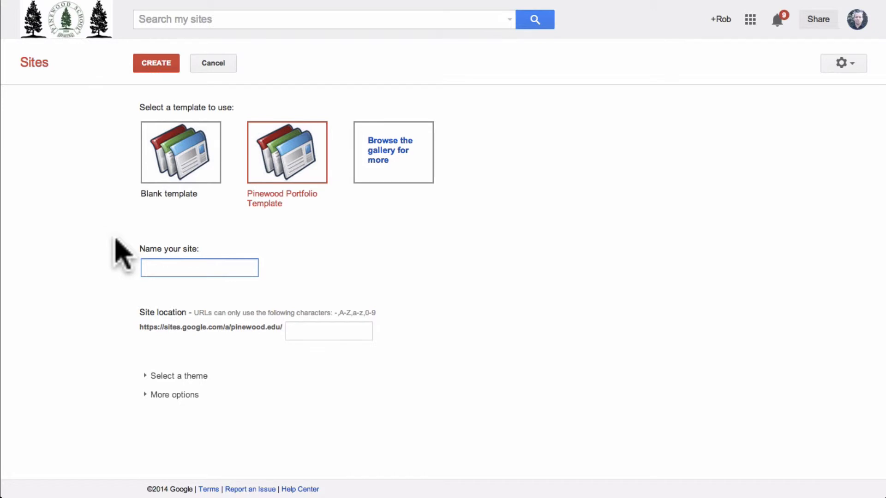
# Enter 'Jane Smith's Portfolio' as the site name, auto-filling the site location.
pyautogui.write('Jan')
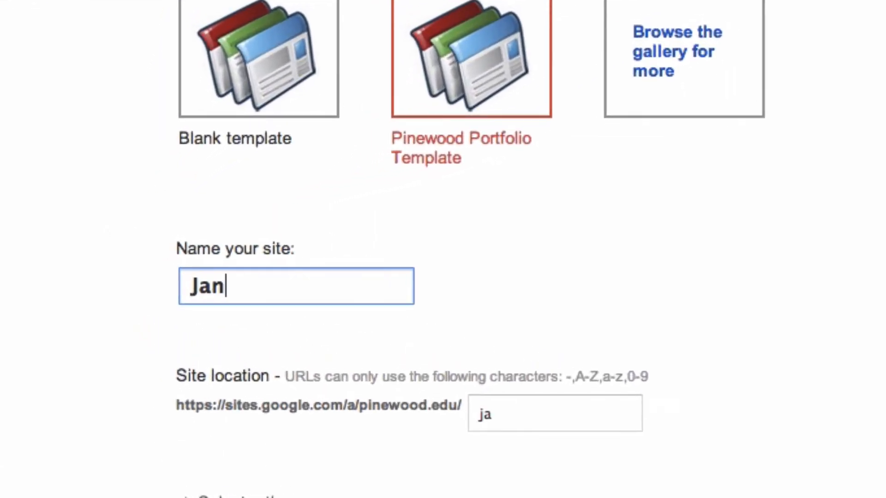
pyautogui.write("e Smith's")
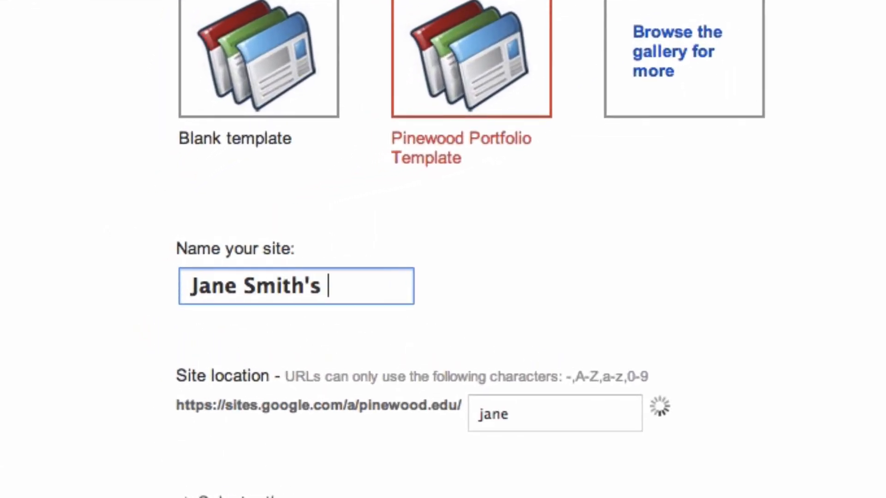
pyautogui.write('Portfolio')
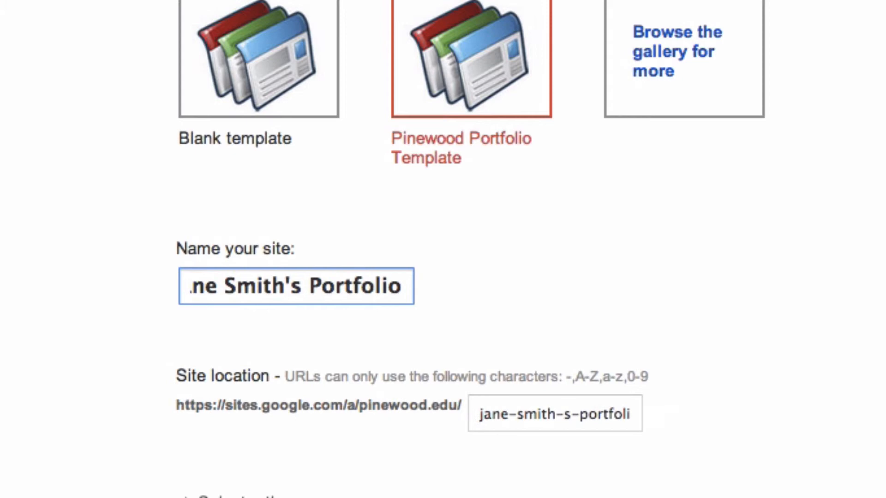
pyautogui.moveTo(144, 426)
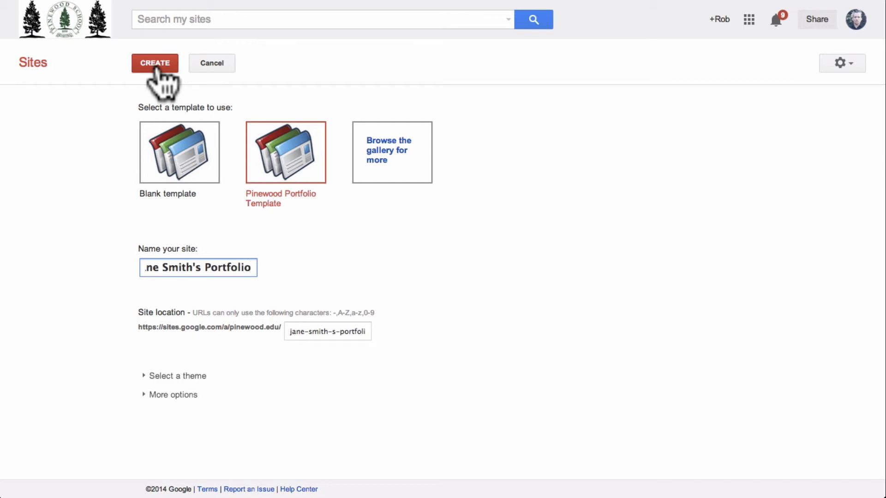
# Create the site and load its Home page with year pages and placeholder text.
pyautogui.click(155, 63)
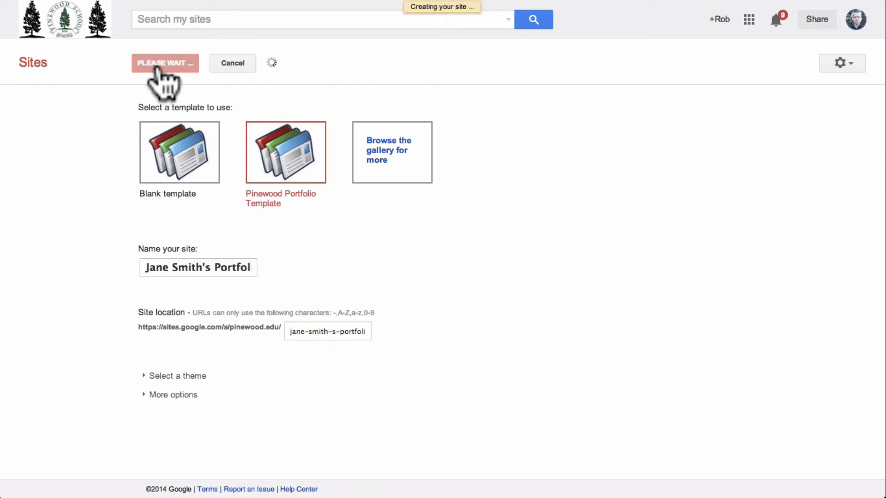
pyautogui.click(164, 63)
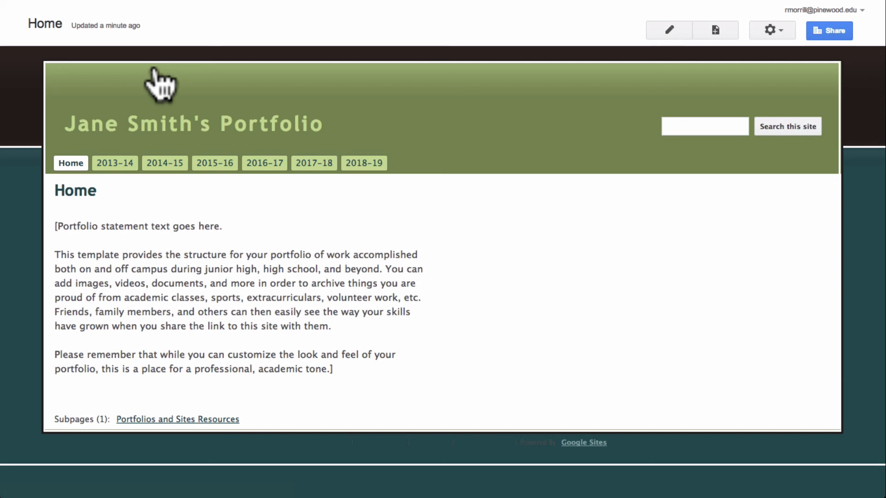
pyautogui.moveTo(261, 82)
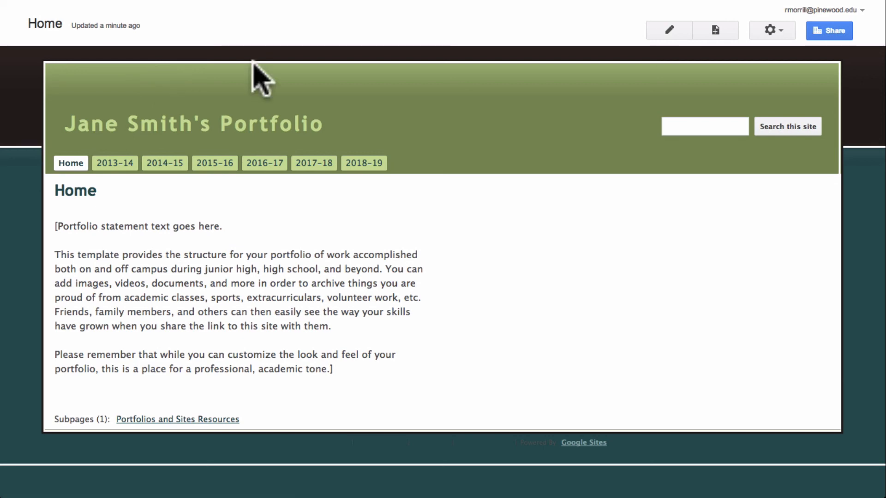